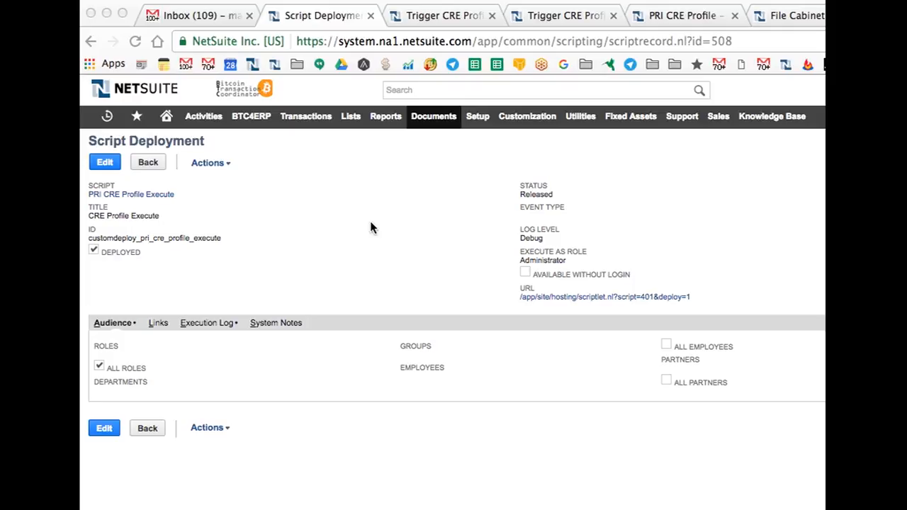
pyautogui.moveTo(599, 304)
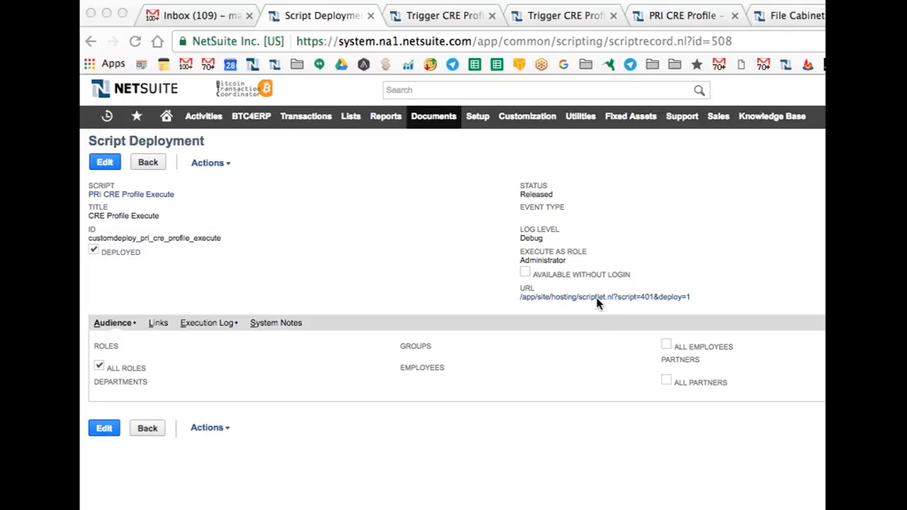
# Launch the Suitelet from its deployment URL and choose profile FM: Sample Customer Transactions PDF
pyautogui.click(604, 297)
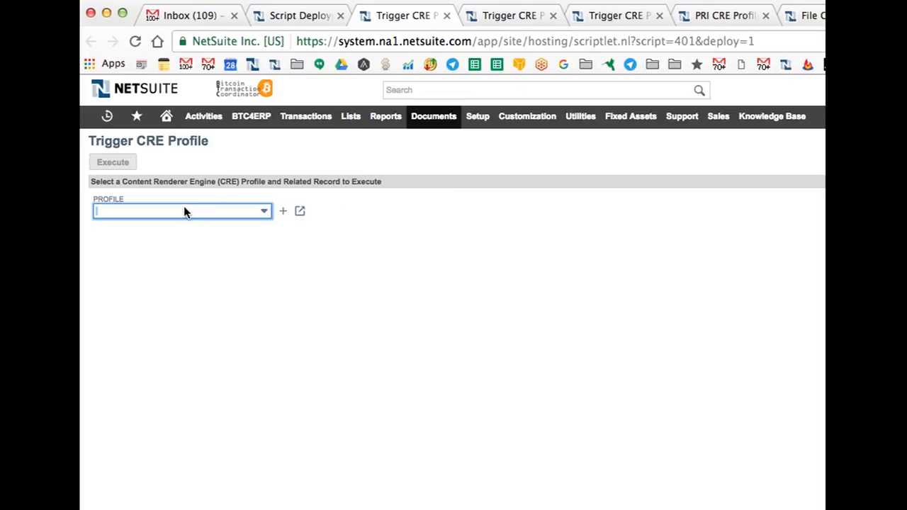
pyautogui.click(181, 210)
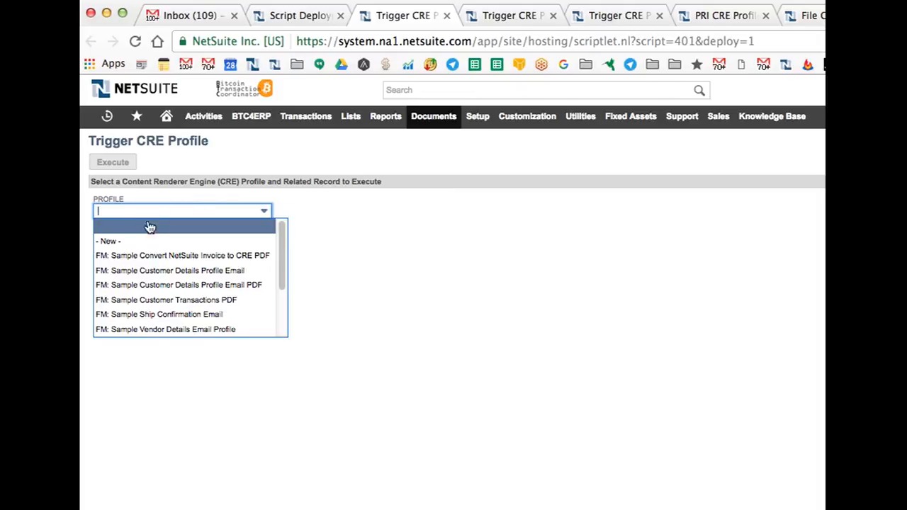
pyautogui.click(166, 299)
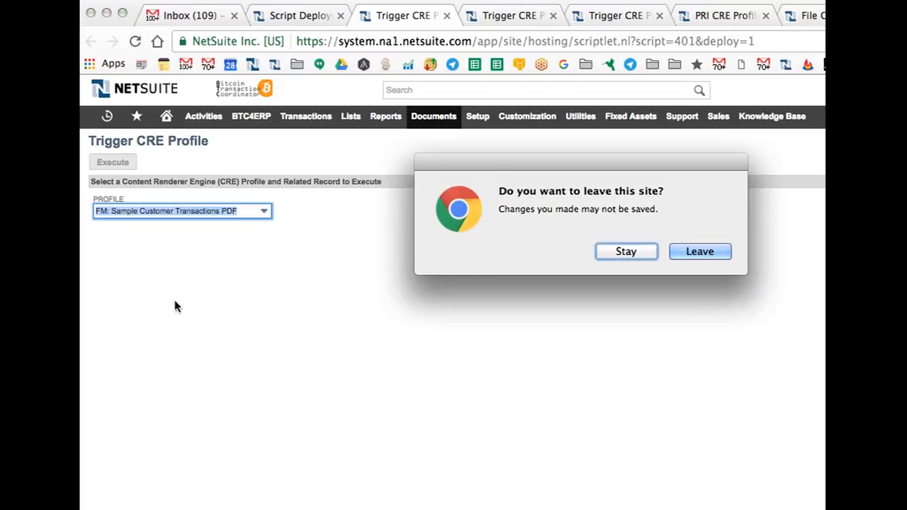
pyautogui.moveTo(553, 221)
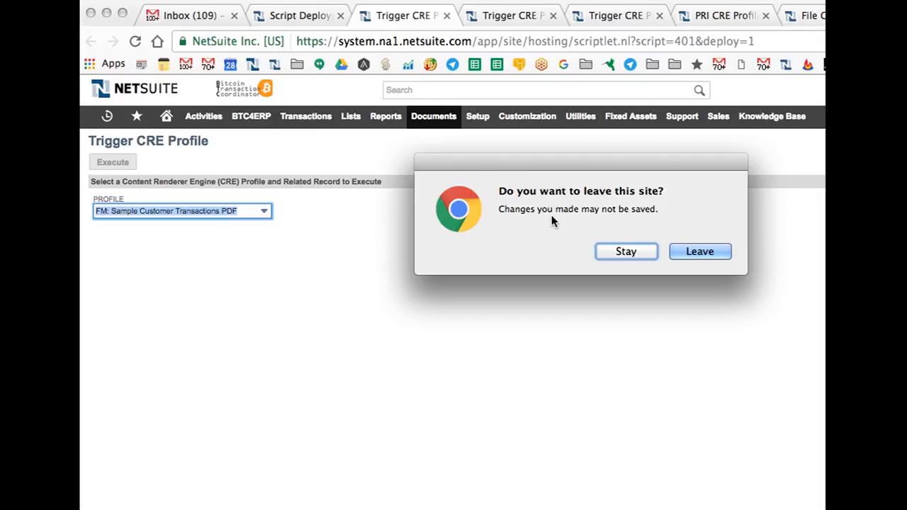
pyautogui.moveTo(638, 242)
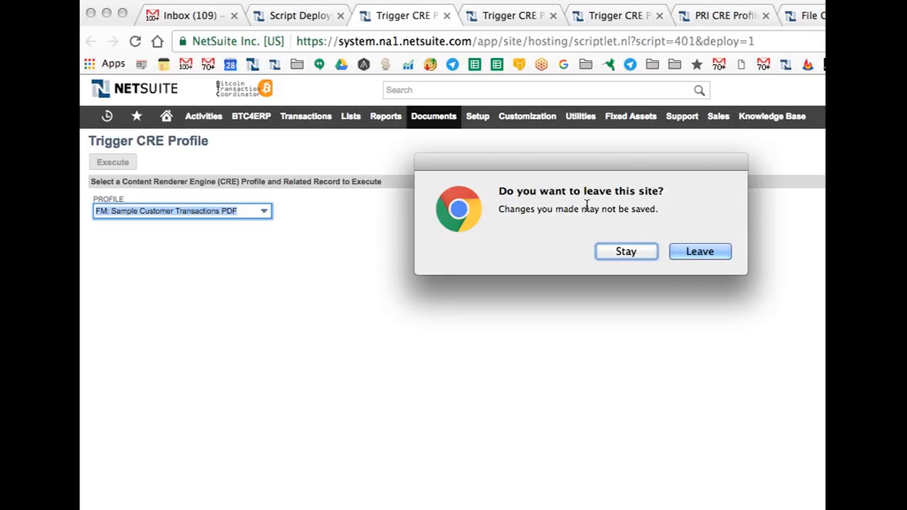
pyautogui.moveTo(587, 205)
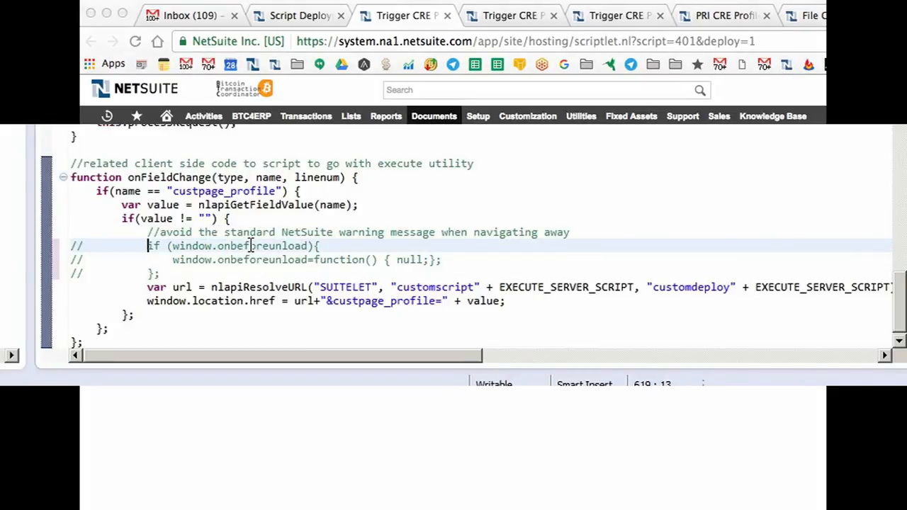
pyautogui.moveTo(147, 245); pyautogui.dragTo(159, 274)
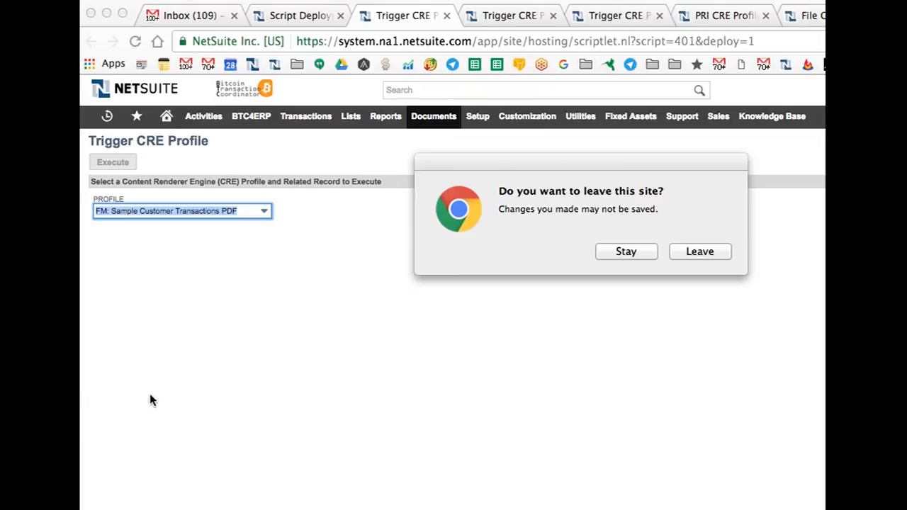
pyautogui.moveTo(319, 361)
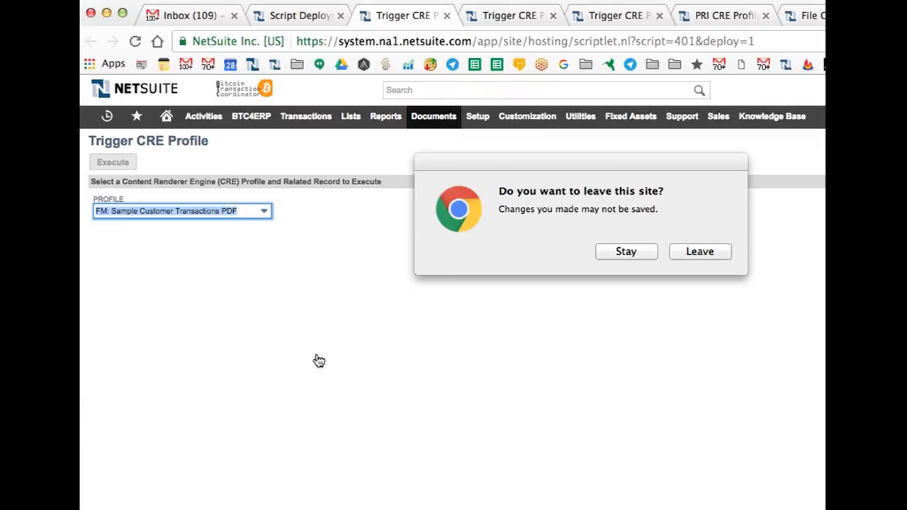
pyautogui.moveTo(635, 256)
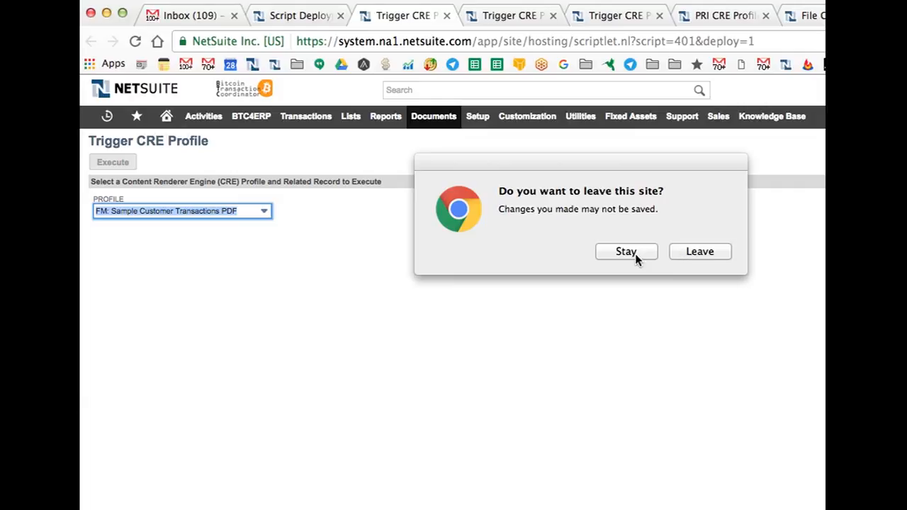
# Choose Stay in Chrome's 'leave this site' dialog so the Suitelet reloads
pyautogui.click(626, 251)
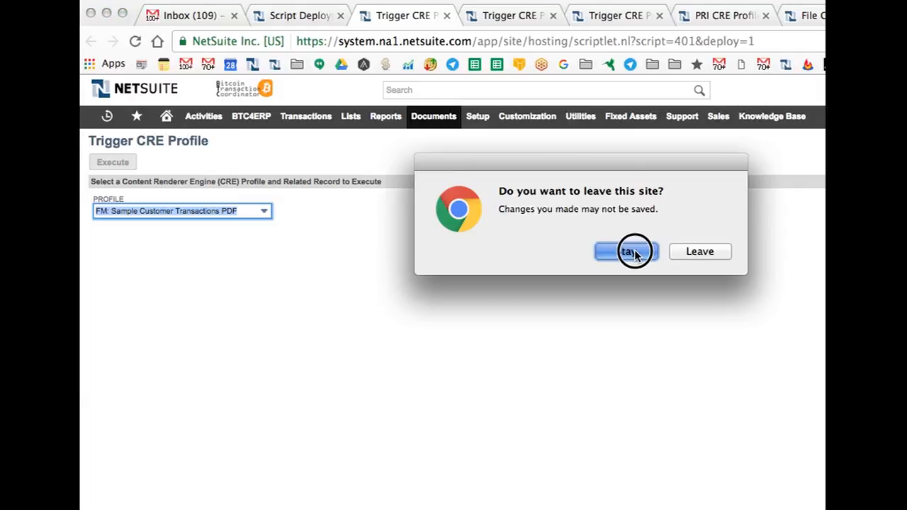
pyautogui.click(627, 252)
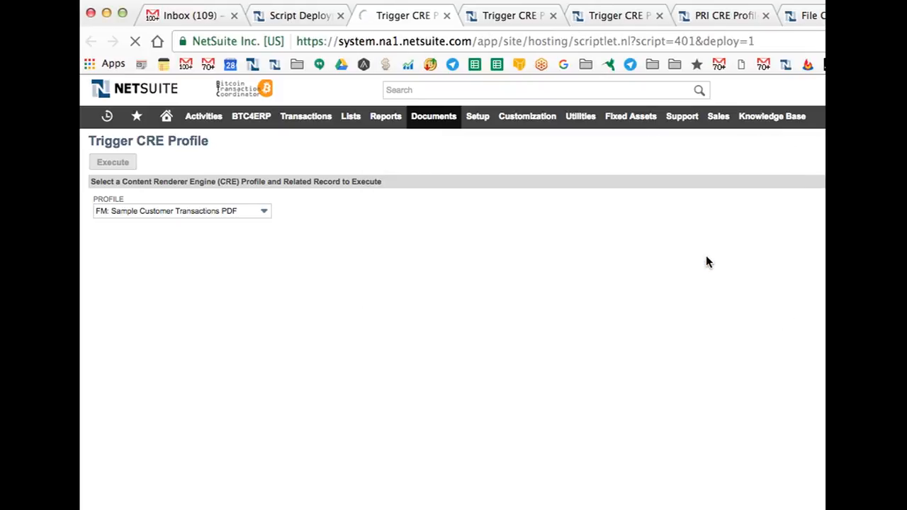
# Focus the now-empty Profile field on the reloaded Trigger CRE Profile page
pyautogui.click(181, 211)
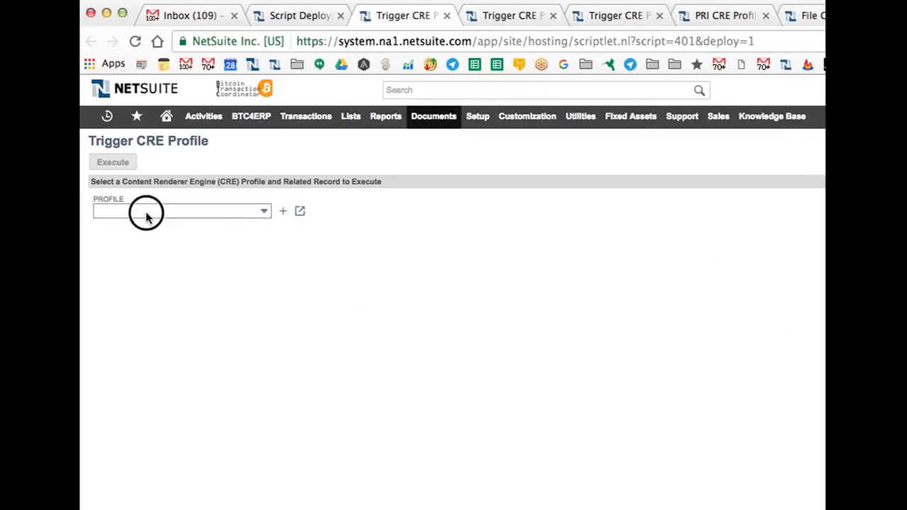